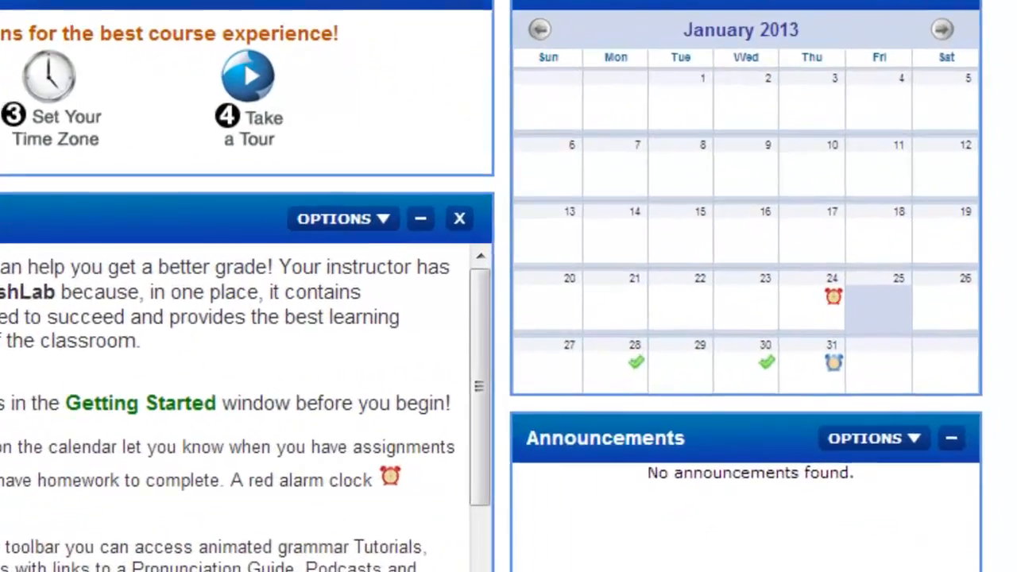
- Show the January 31, 2013 assignments and scroll through the SAM 01-07 instructions
click(460, 219)
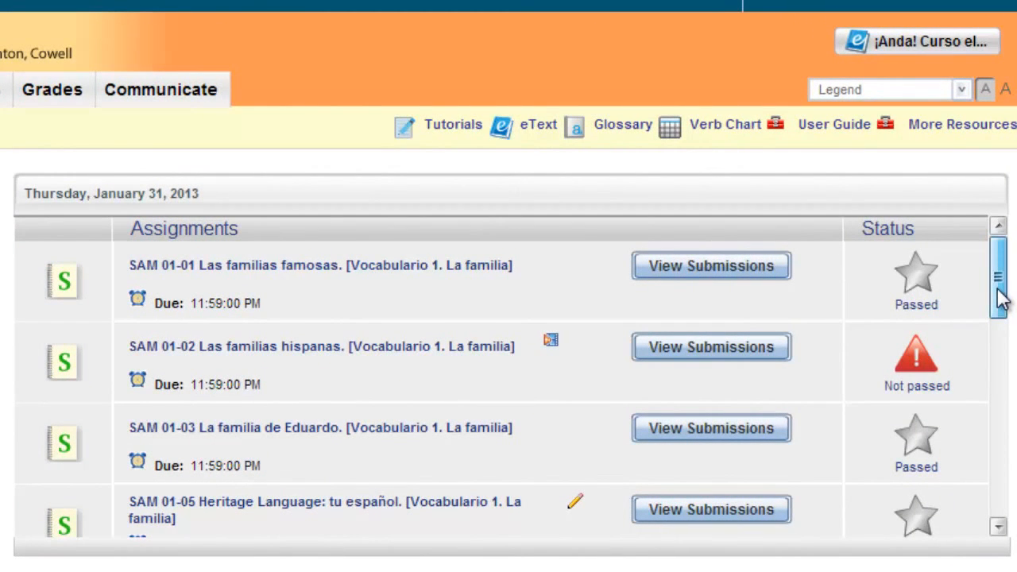
scroll(down, 3)
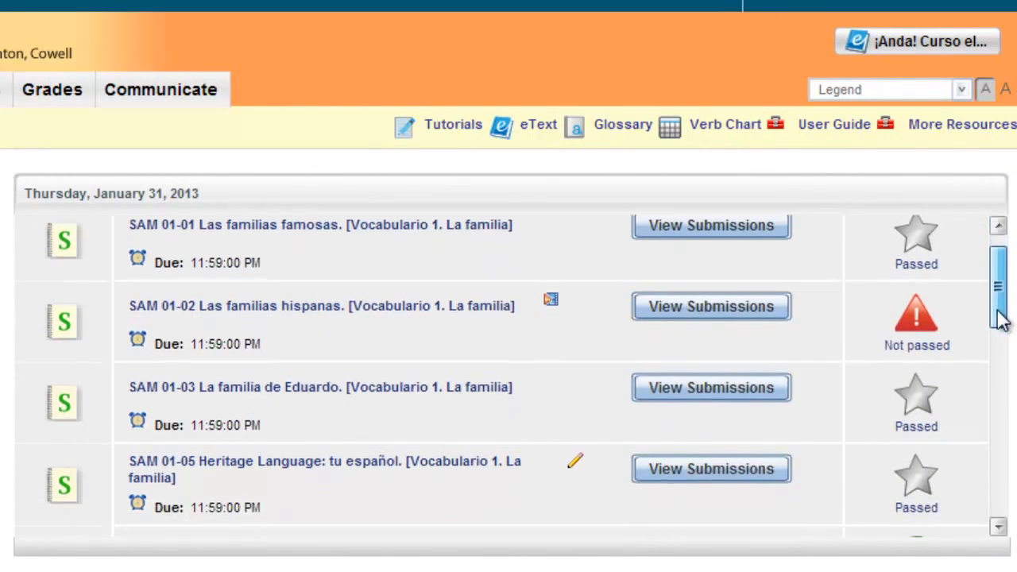
scroll(down, 3)
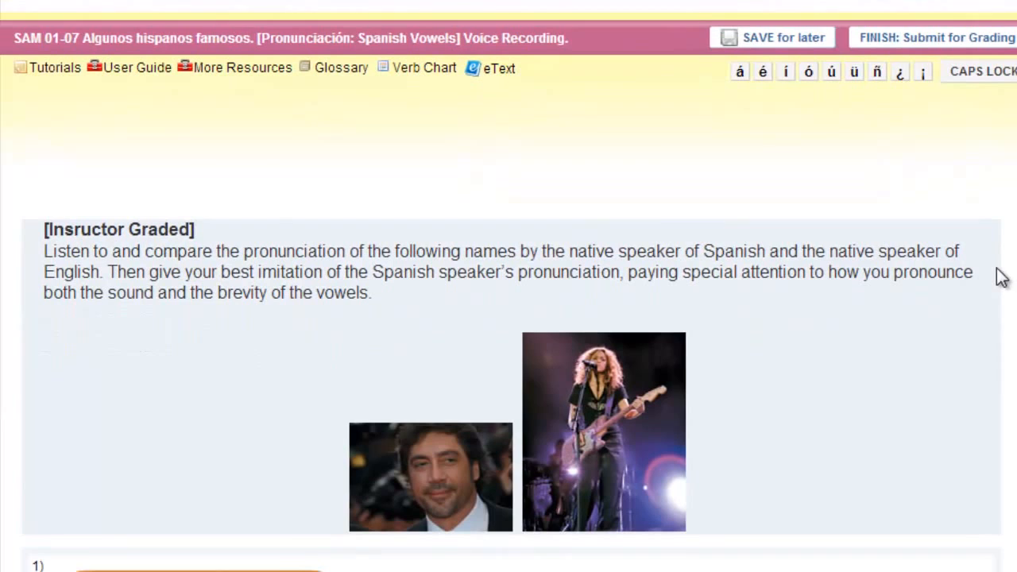
- Scroll down to item 1, Antonio Banderas, in the vowel exercise
scroll(down, 3)
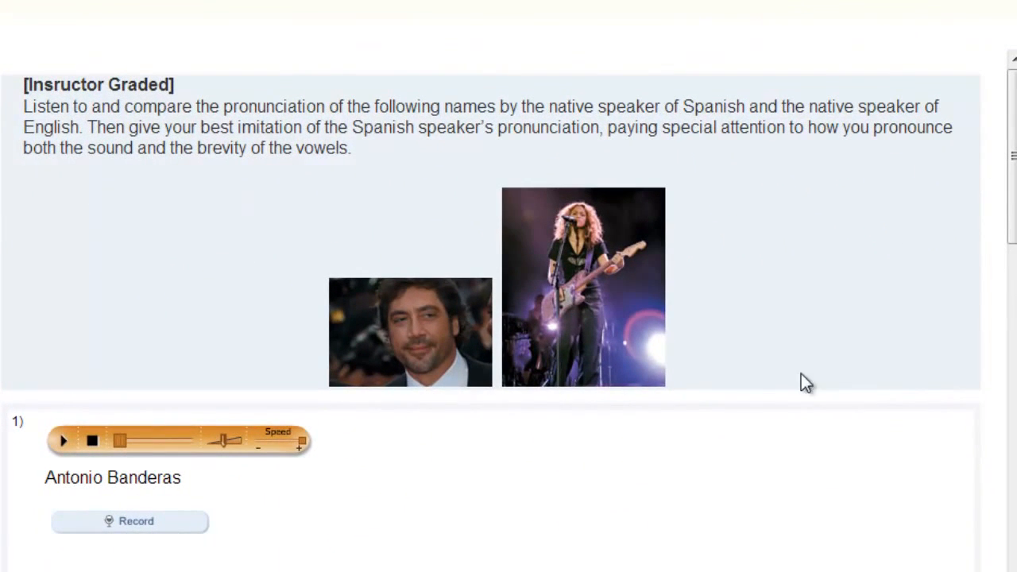
mouse_move(793, 371)
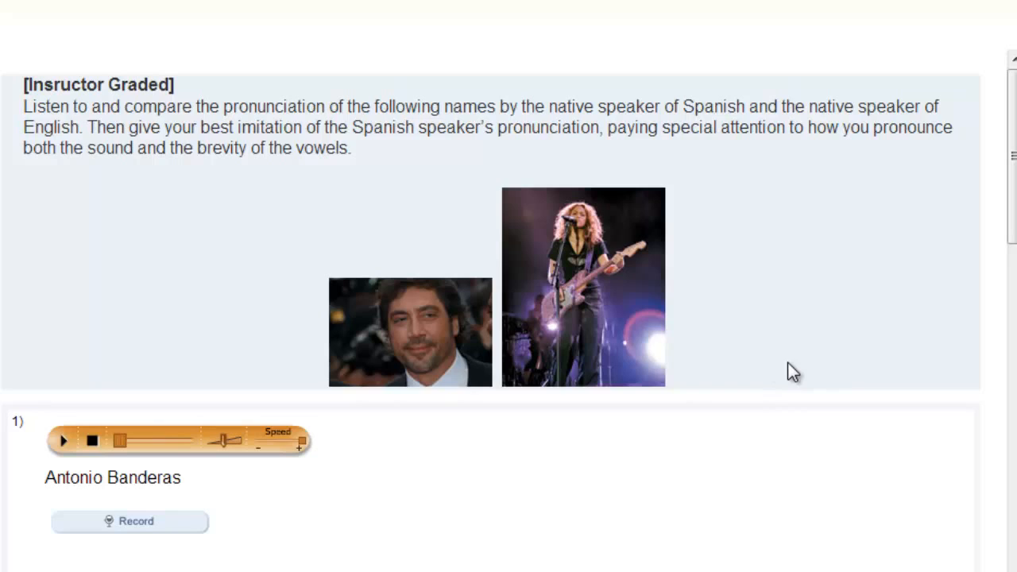
mouse_move(172, 534)
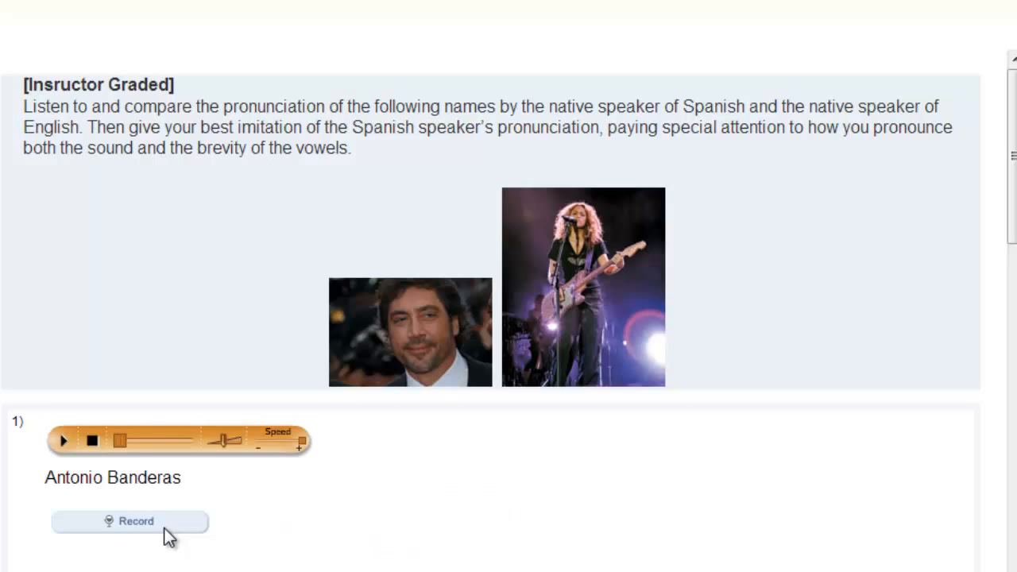
scroll(down, 3)
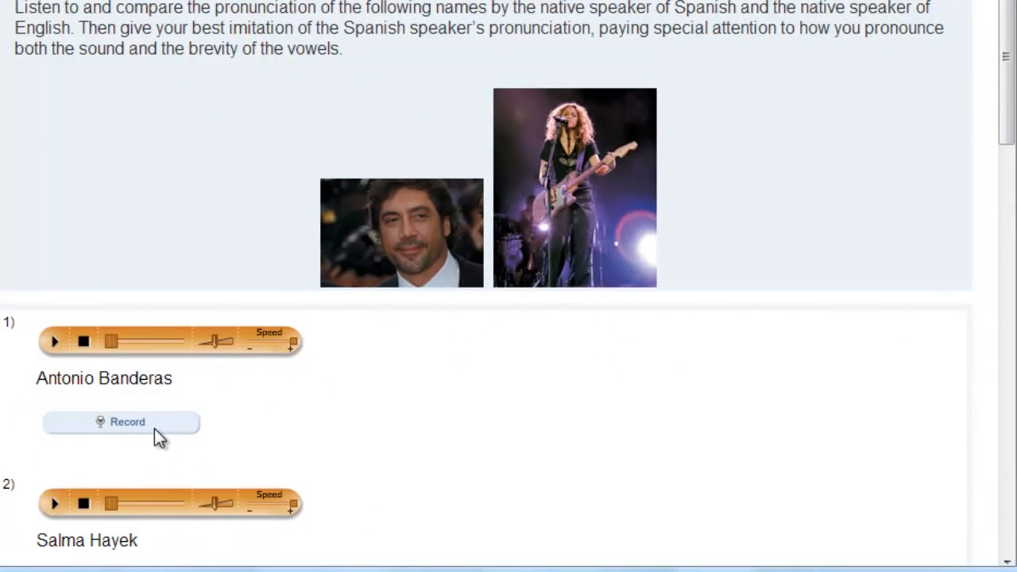
- Open the Antonio Banderas recorder and start recording the pronunciation
click(121, 422)
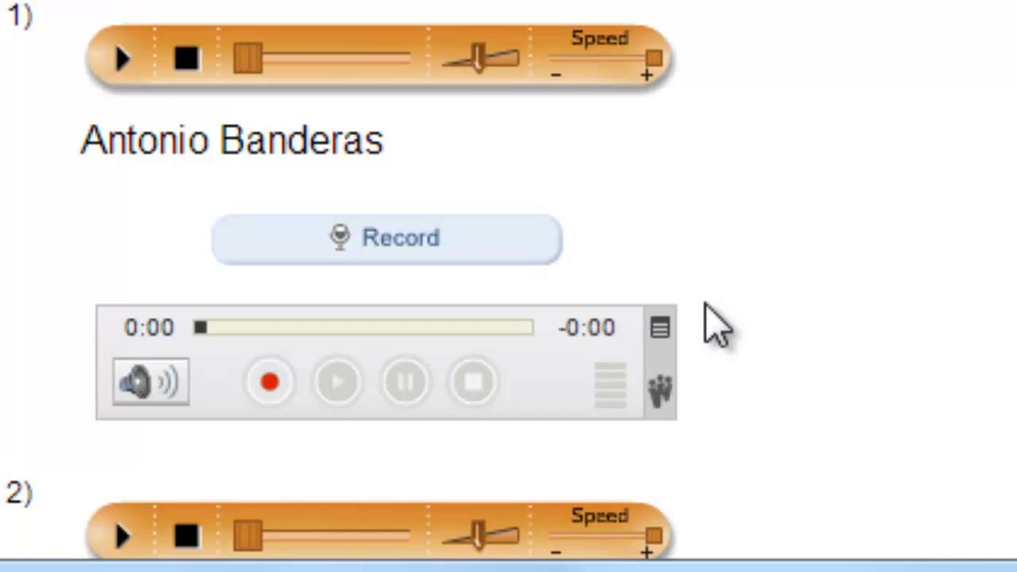
mouse_move(298, 441)
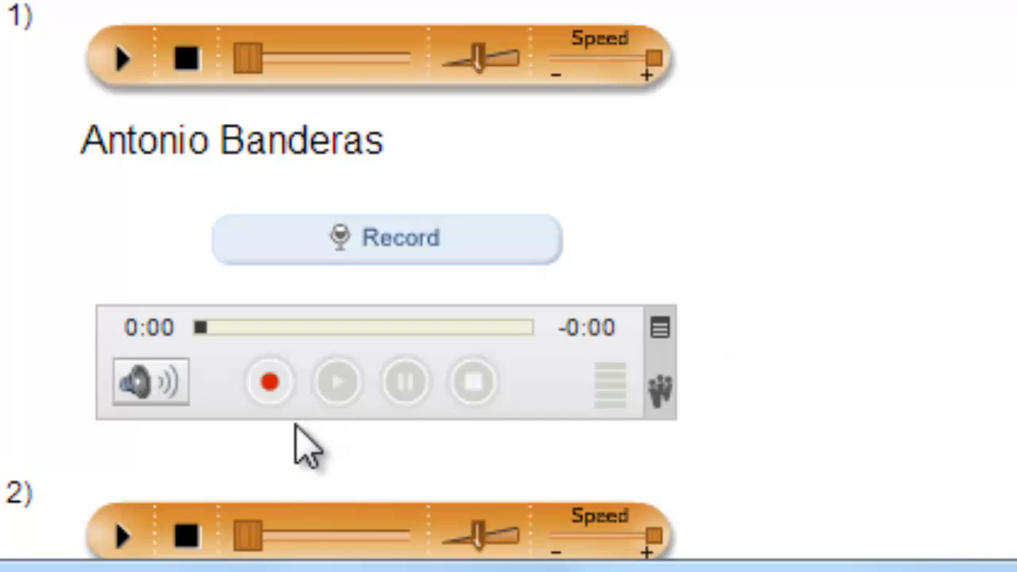
mouse_move(283, 441)
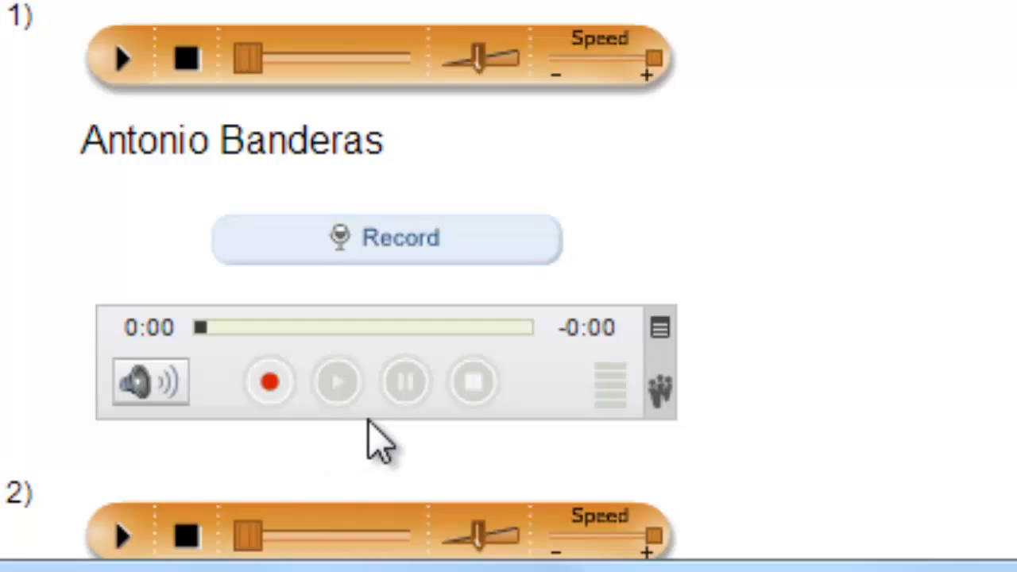
mouse_move(270, 405)
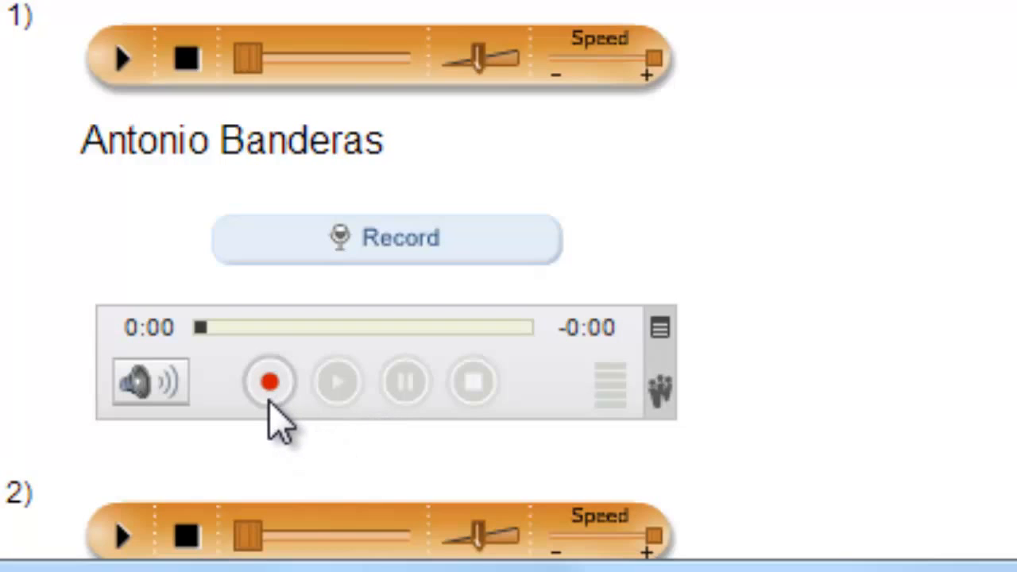
mouse_move(338, 383)
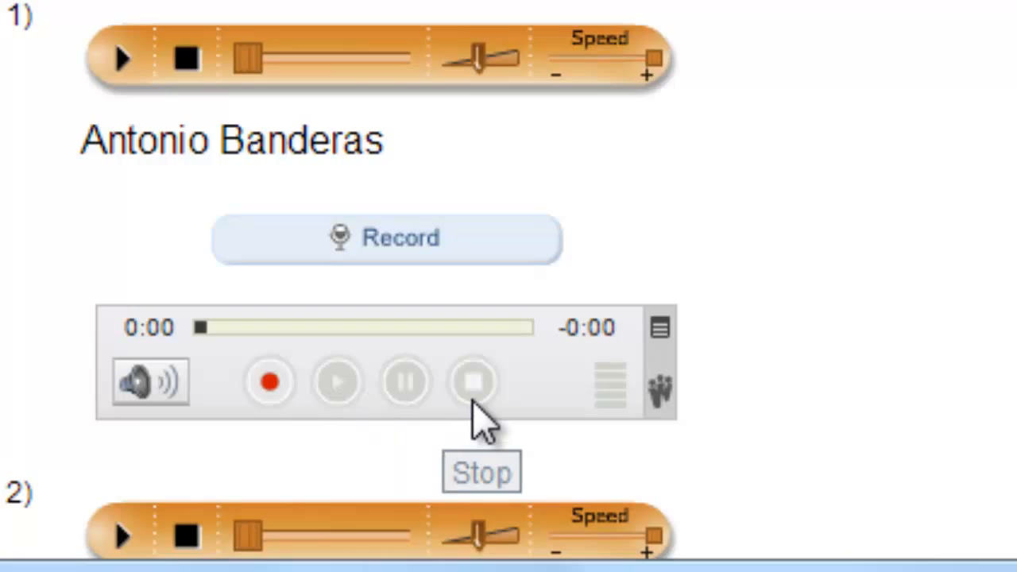
mouse_move(302, 457)
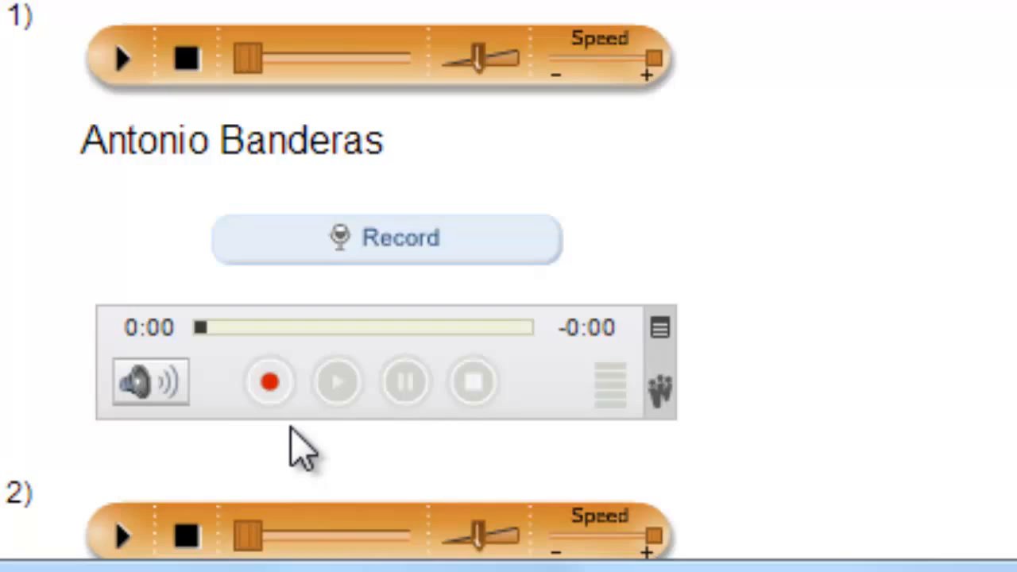
click(269, 382)
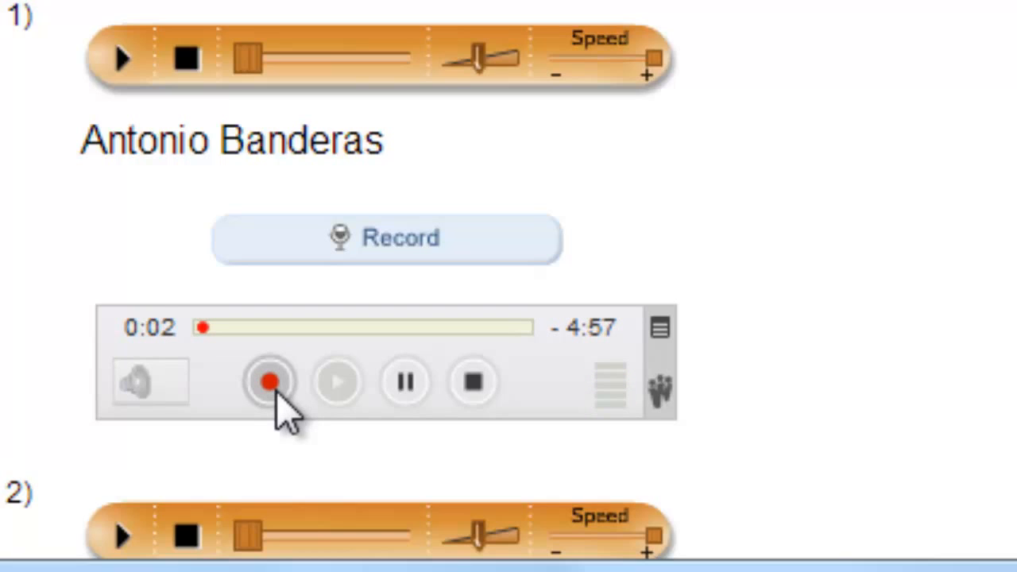
- Stop the Antonio Banderas recording at about four seconds and play it back
click(473, 382)
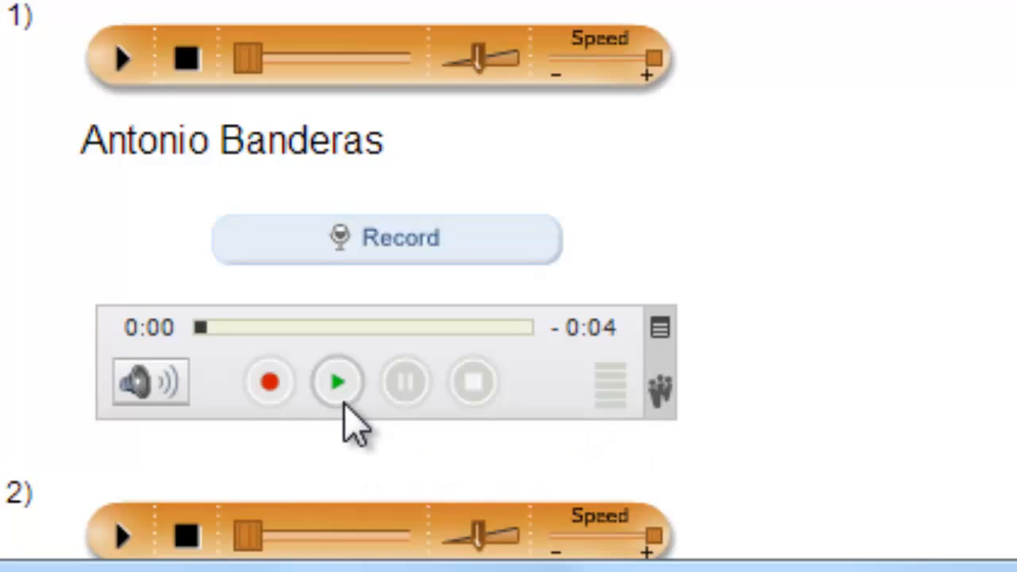
mouse_move(338, 382)
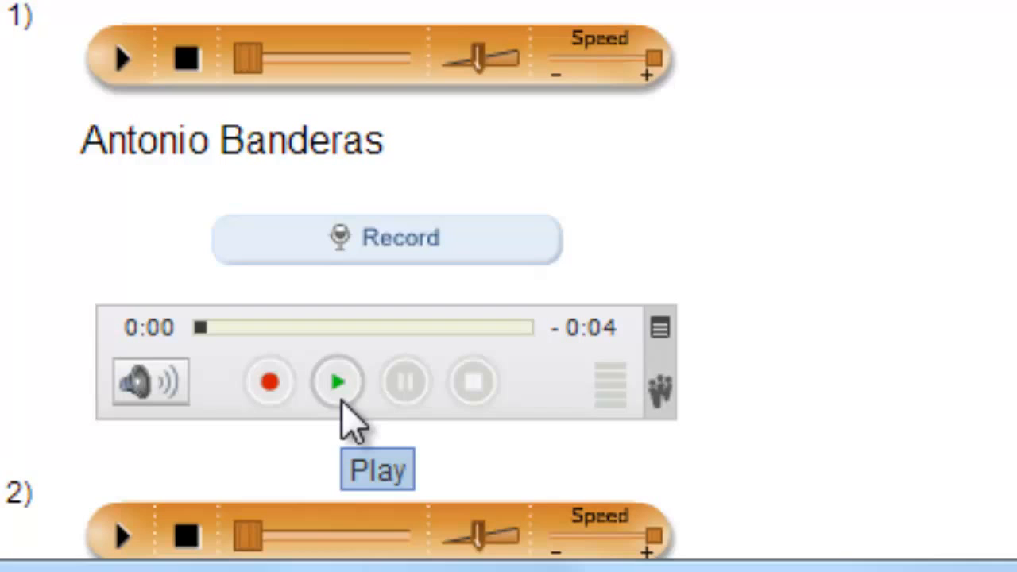
click(338, 382)
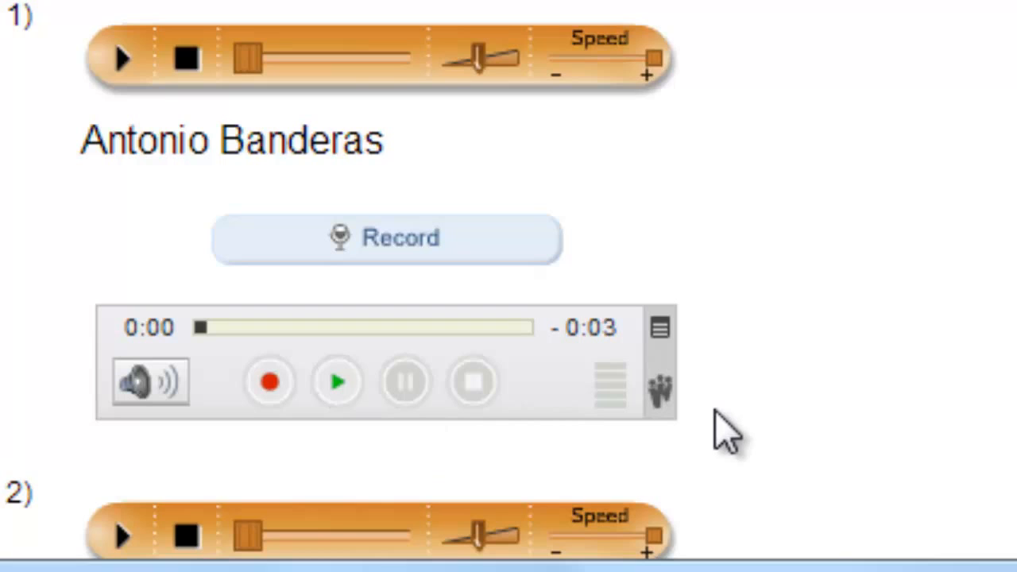
mouse_move(269, 393)
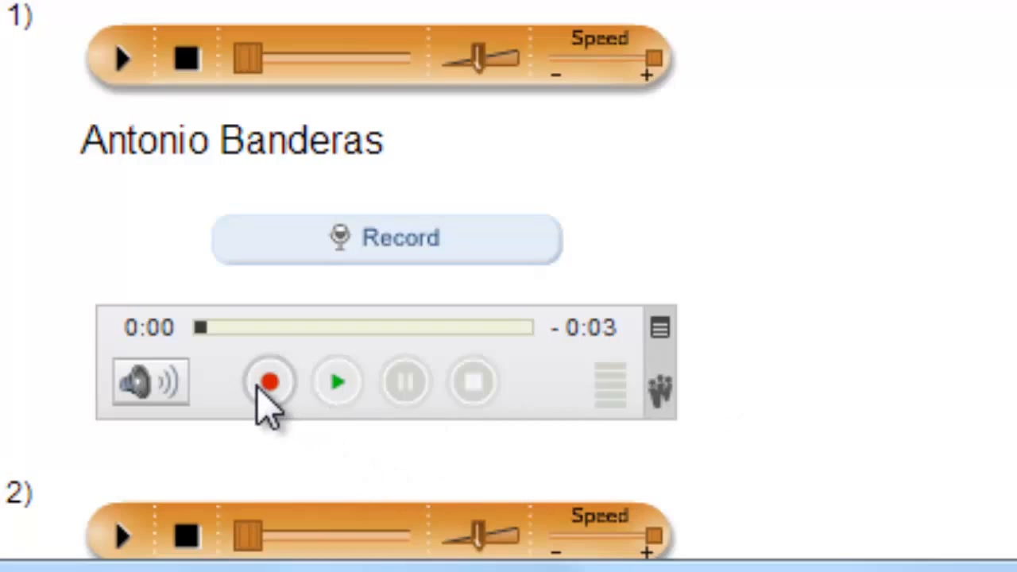
- Start a new Antonio Banderas take, confirming the override of the current recording
click(269, 382)
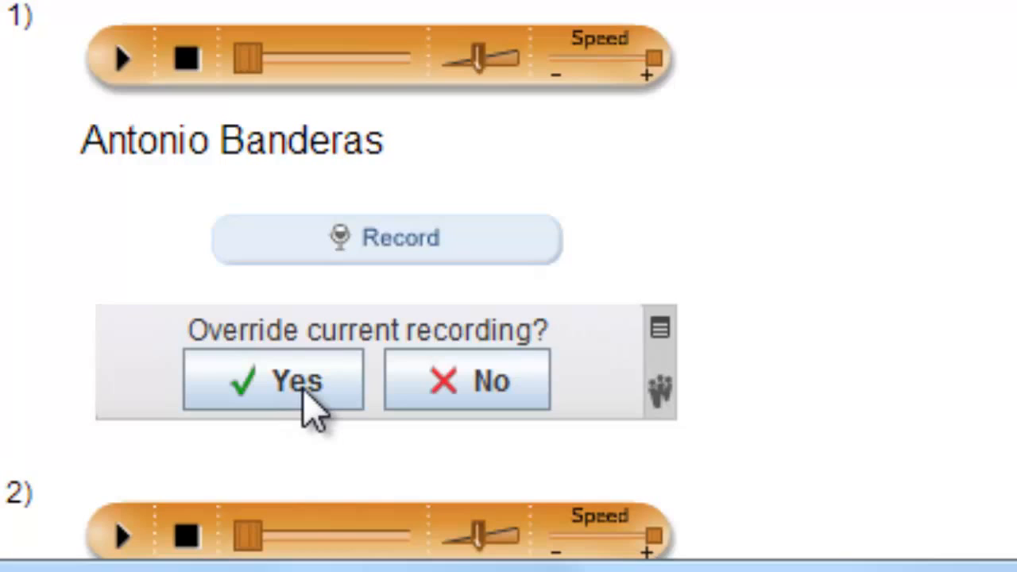
click(272, 380)
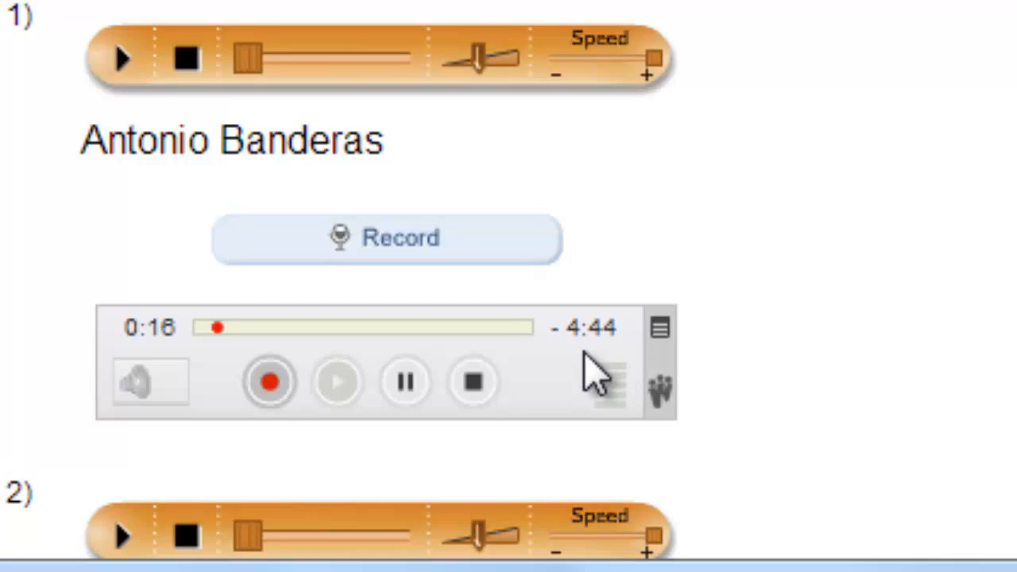
scroll(up, 3)
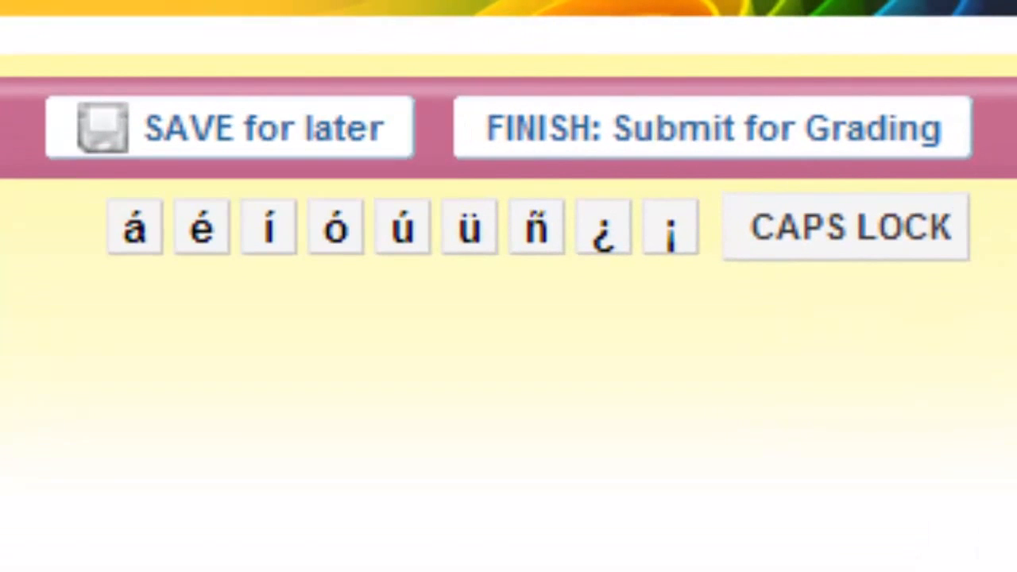
- Scroll back to the recorder showing the 0:22 Antonio Banderas take
scroll(down, 3)
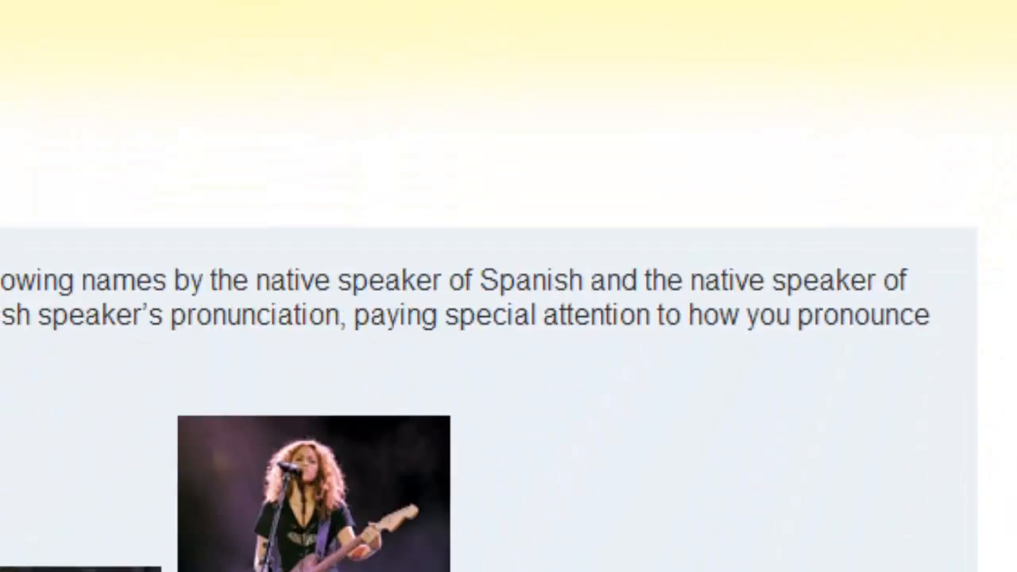
scroll(up, 3)
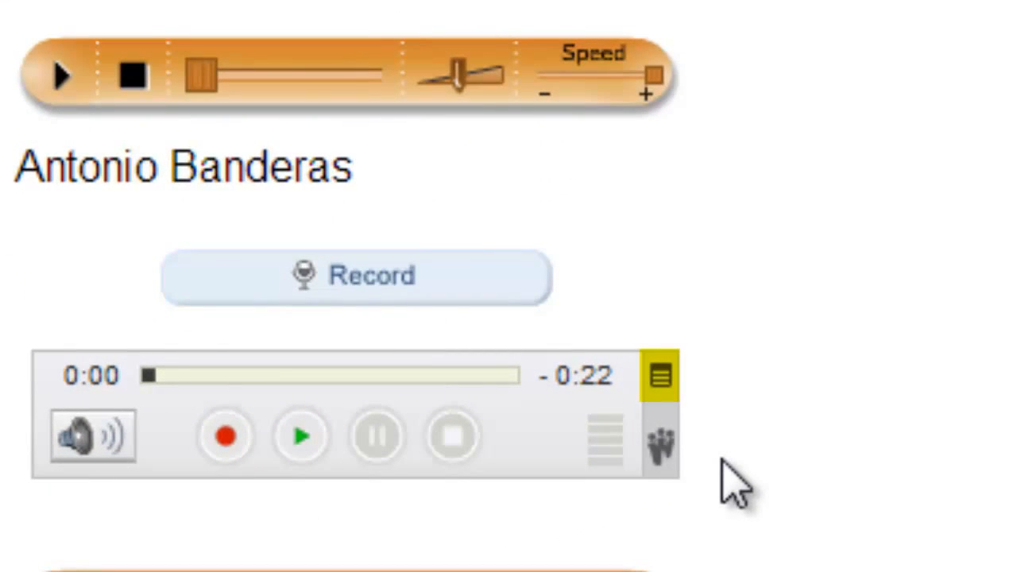
- Open Save As from the recorder menu and drag the Save dialog into view
click(660, 374)
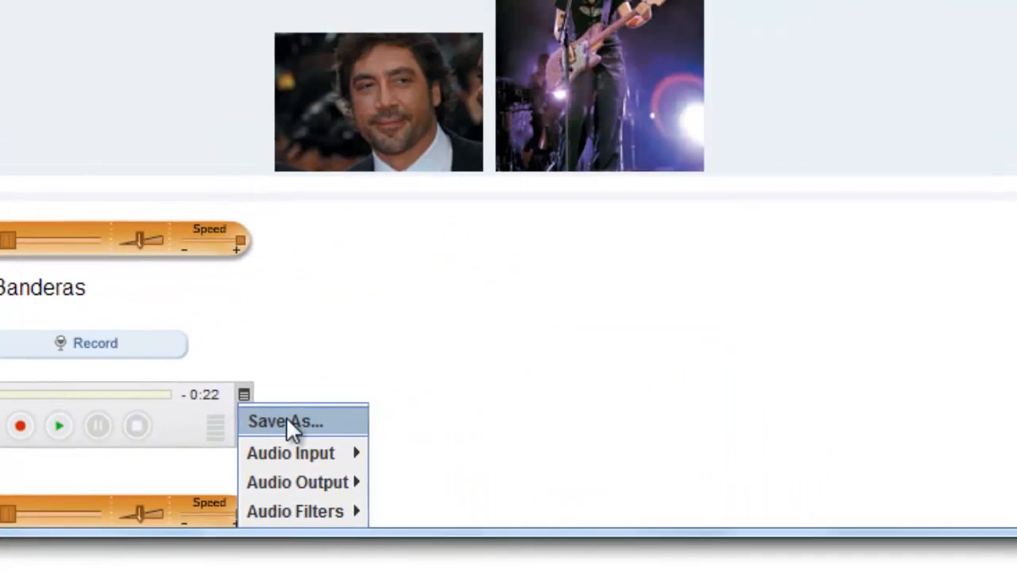
click(285, 422)
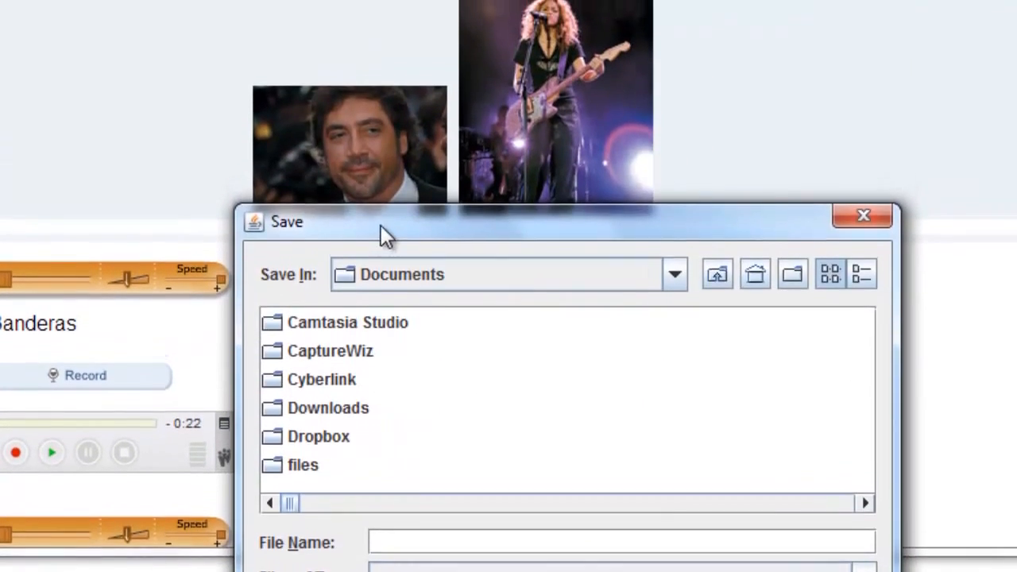
drag(386, 222, 334, 28)
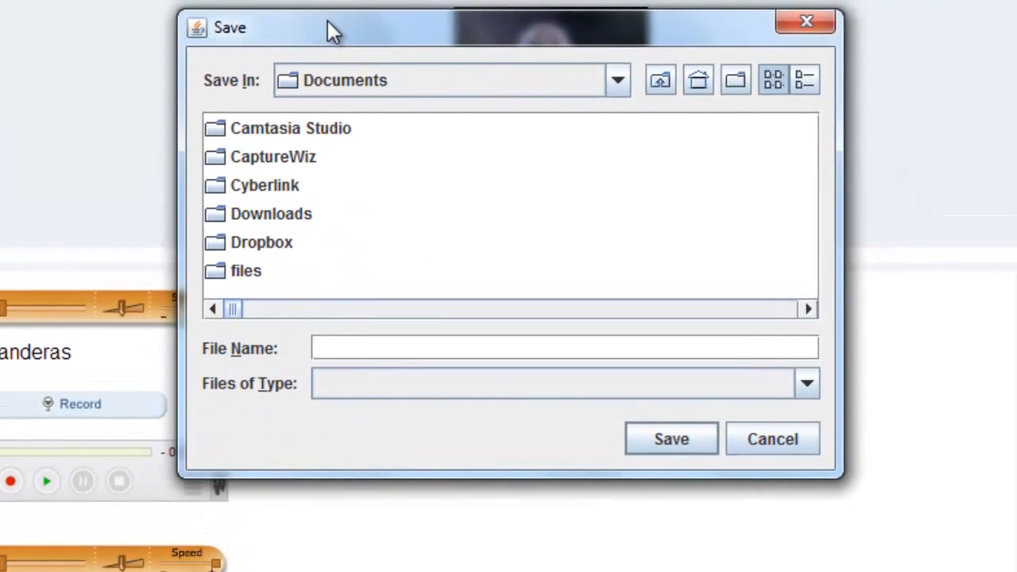